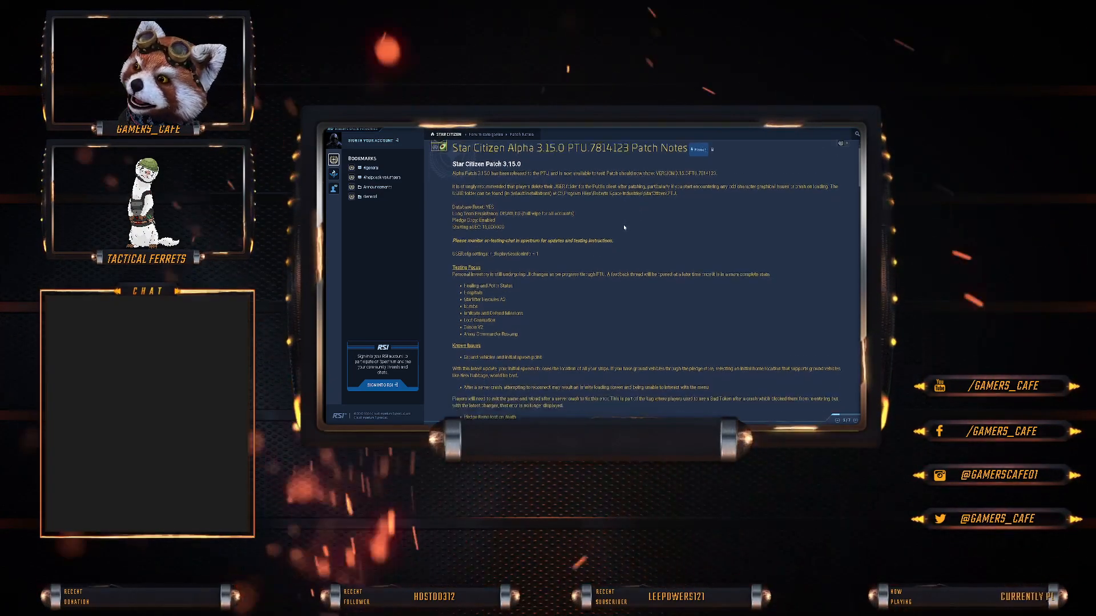
{"action": "scroll", "scroll_direction": "down", "scroll_amount": 3}
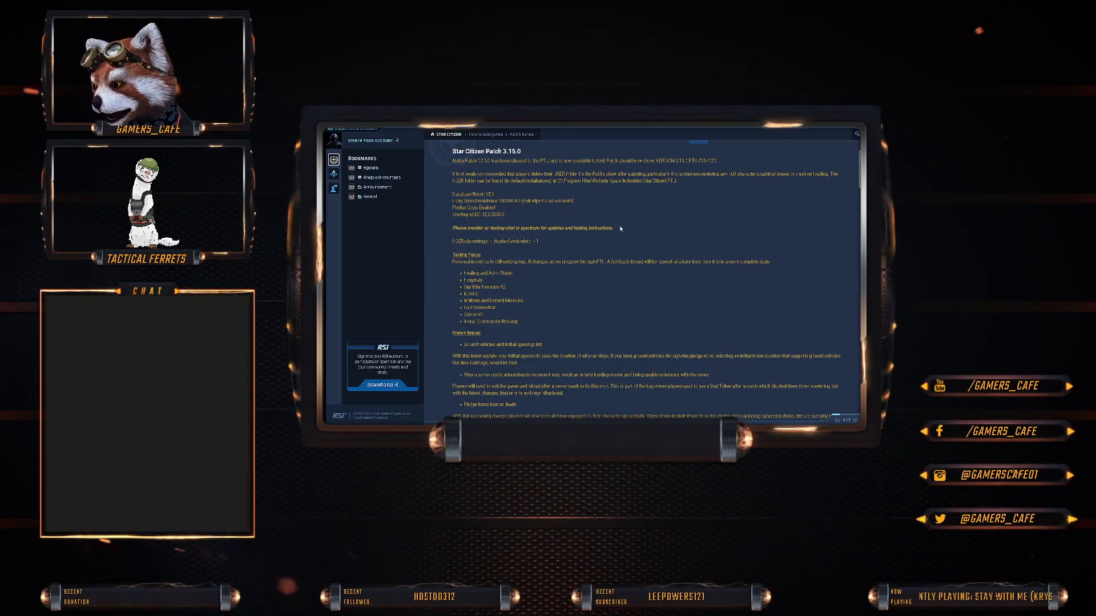
{"action": "scroll", "scroll_direction": "down", "scroll_amount": 3}
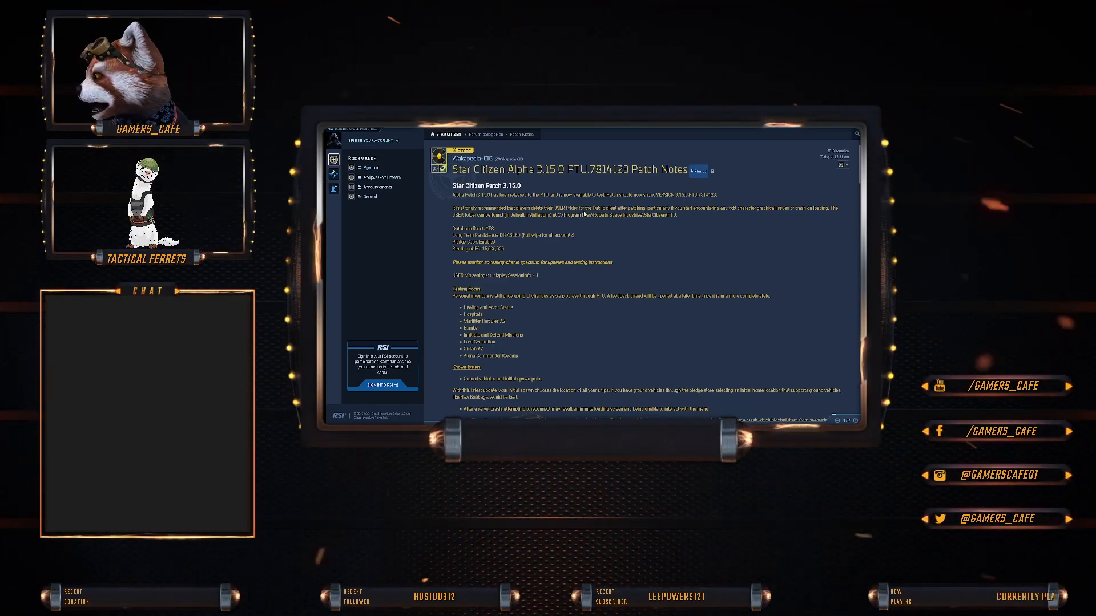
{"action": "scroll", "scroll_direction": "down", "scroll_amount": 3}
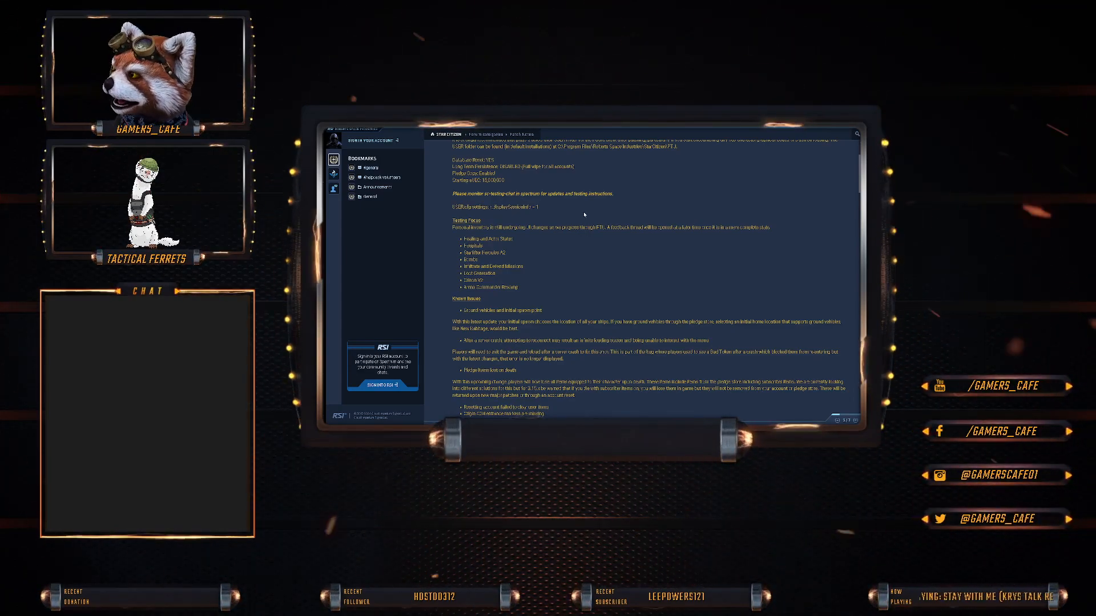
{"action": "scroll", "scroll_direction": "down", "scroll_amount": 3}
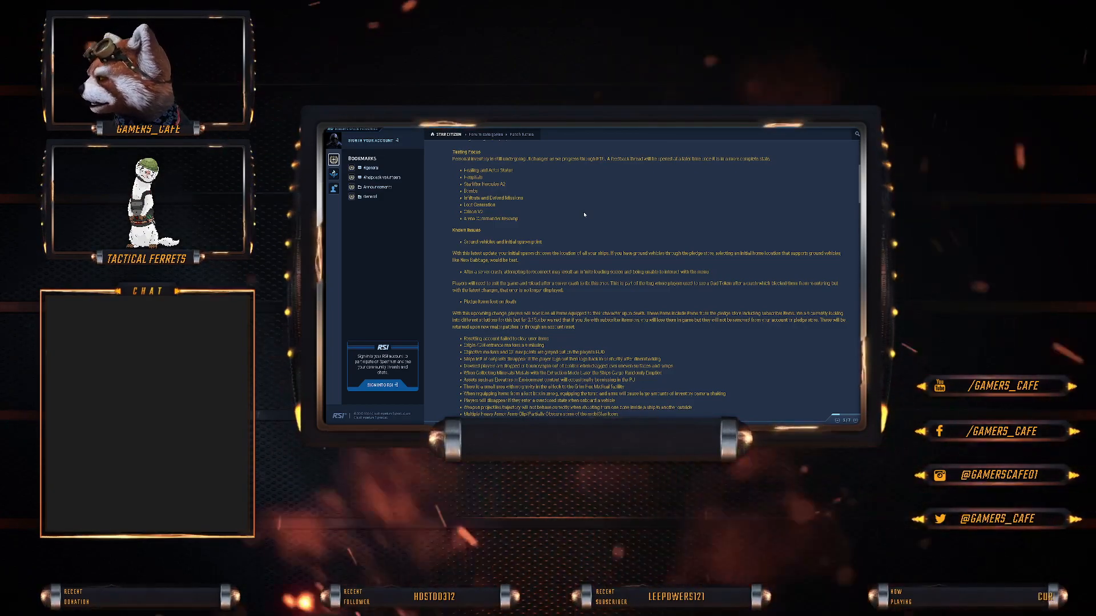
{"action": "scroll", "scroll_direction": "down", "scroll_amount": 3}
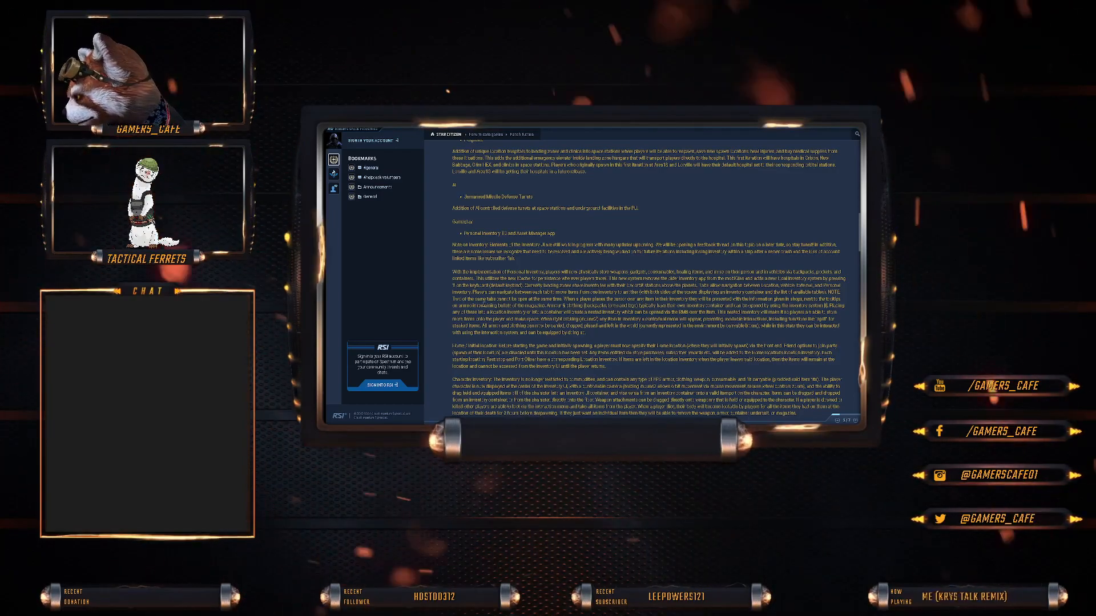
{"action": "scroll", "scroll_direction": "down", "scroll_amount": 3}
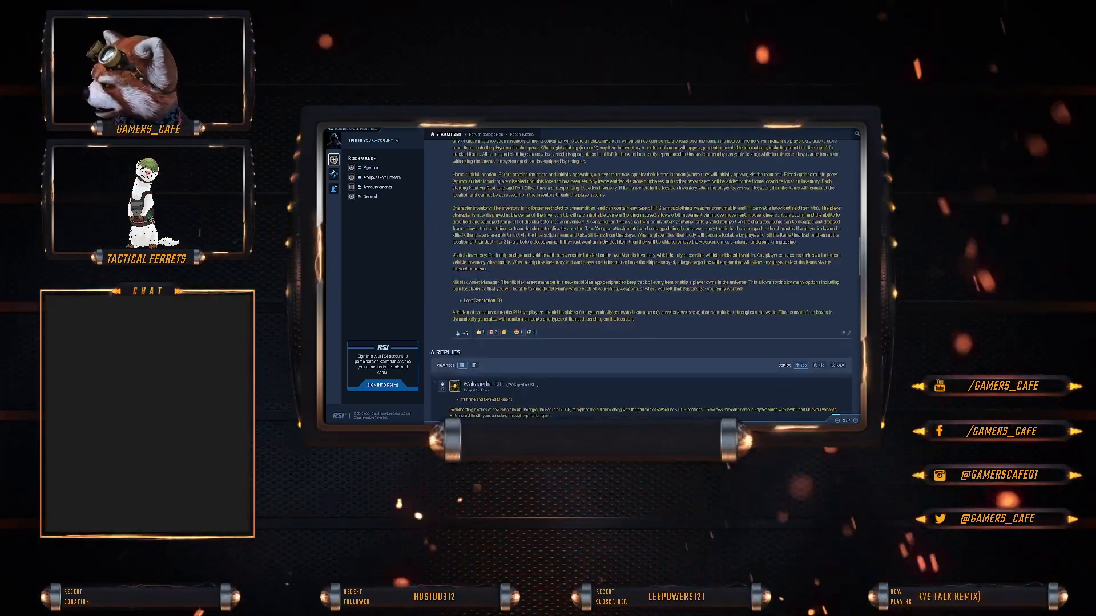
{"action": "scroll", "scroll_direction": "down", "scroll_amount": 3}
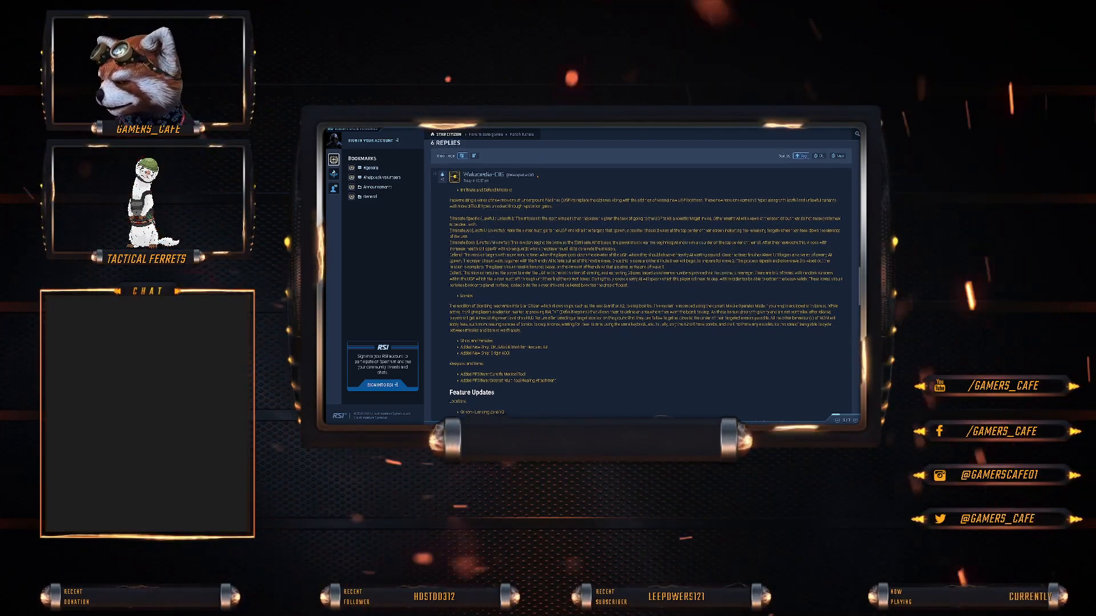
{"action": "scroll", "scroll_direction": "down", "scroll_amount": 3}
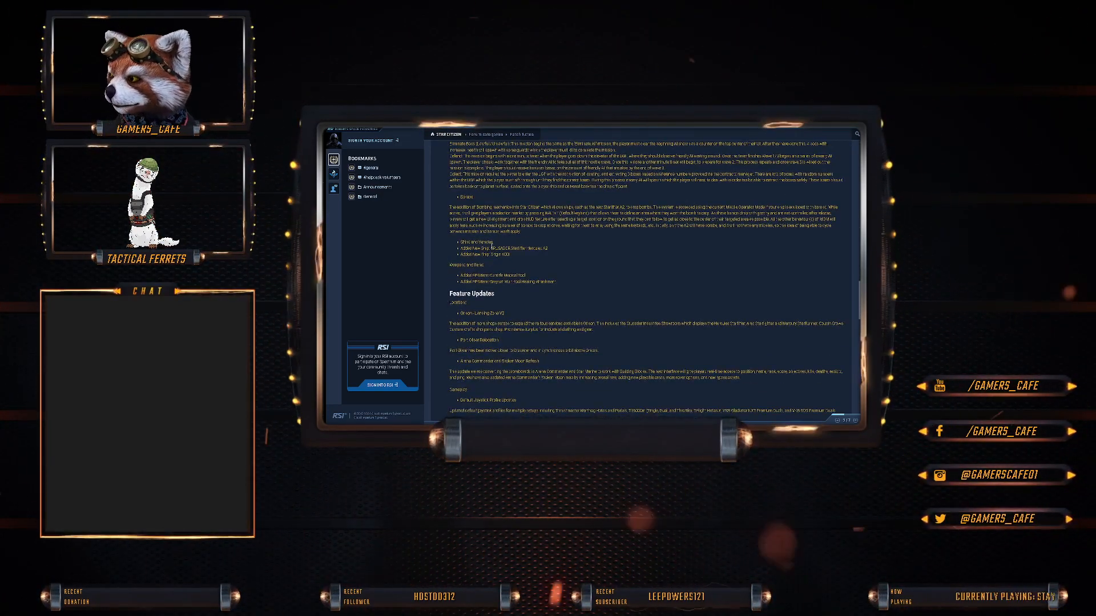
{"action": "scroll", "scroll_direction": "down", "scroll_amount": 3}
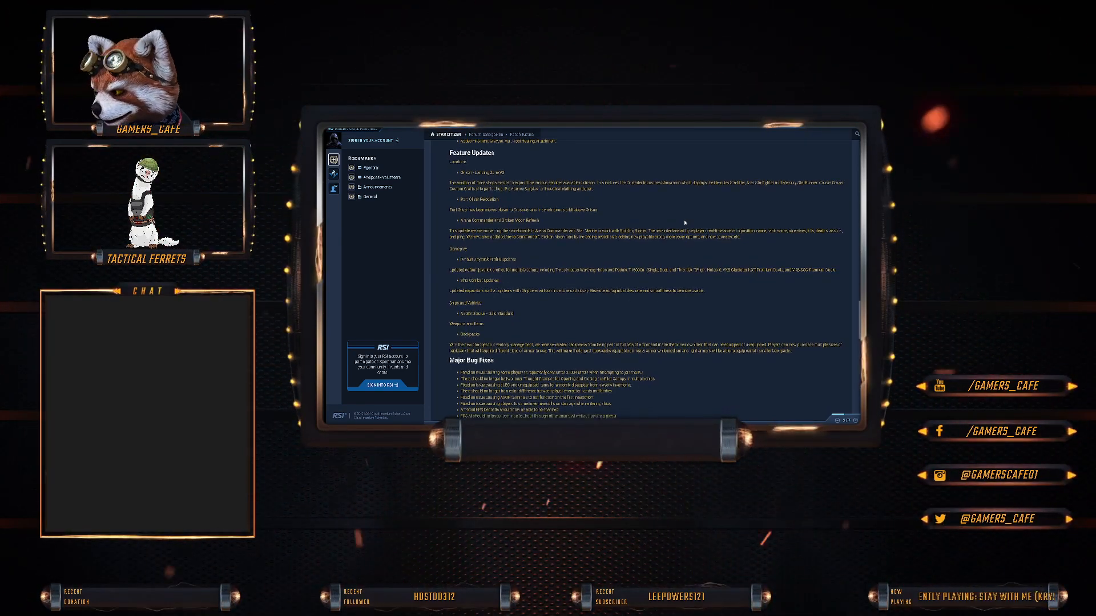
{"action": "scroll", "scroll_direction": "down", "scroll_amount": 3}
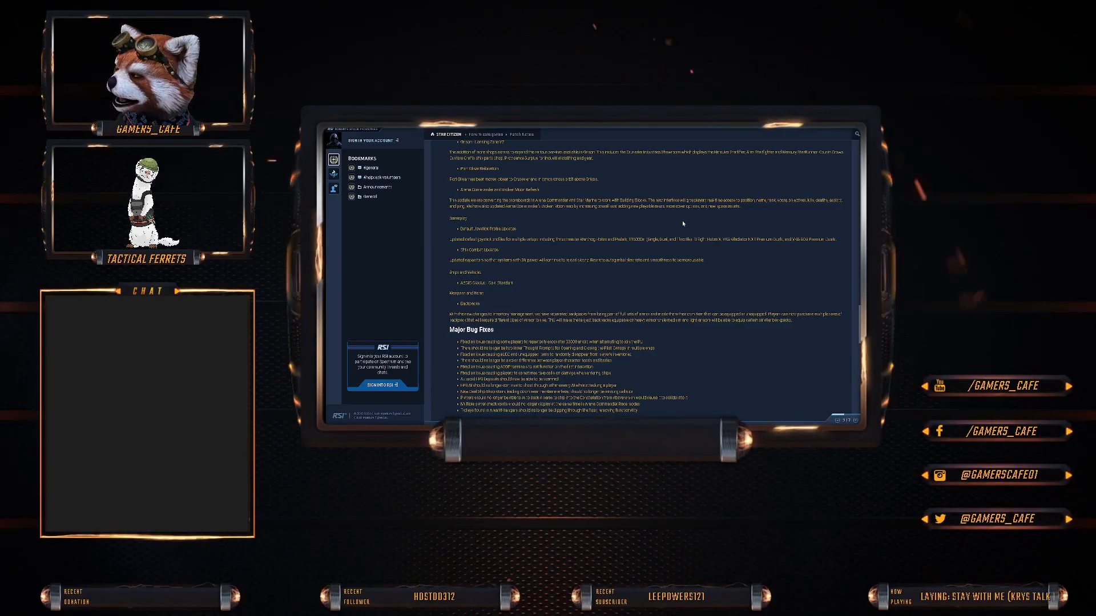
{"action": "scroll", "scroll_direction": "down", "scroll_amount": 3}
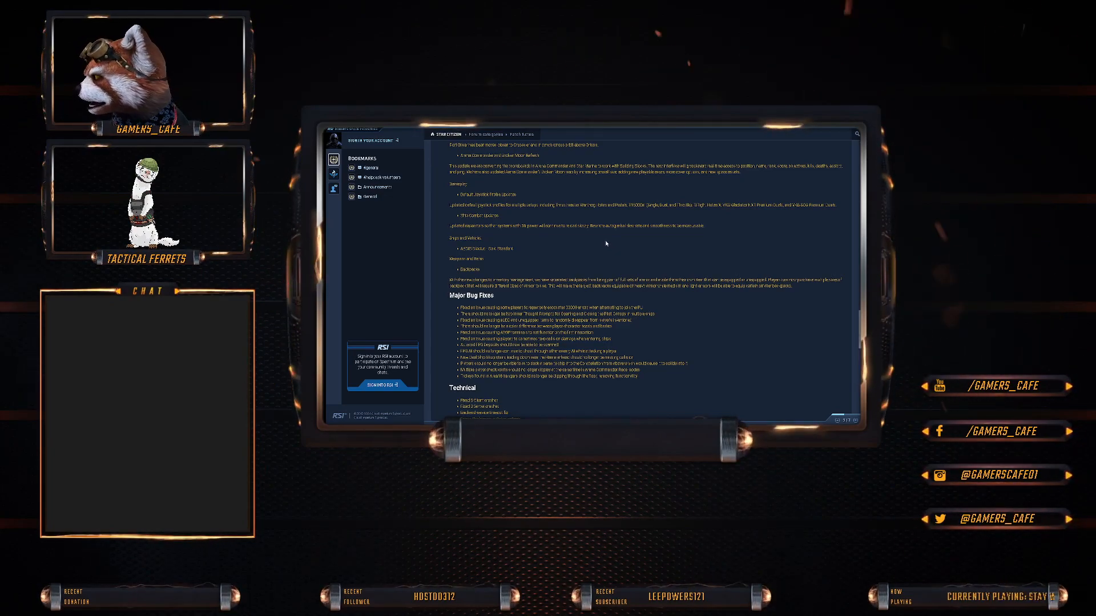
{"action": "scroll", "scroll_direction": "down", "scroll_amount": 3}
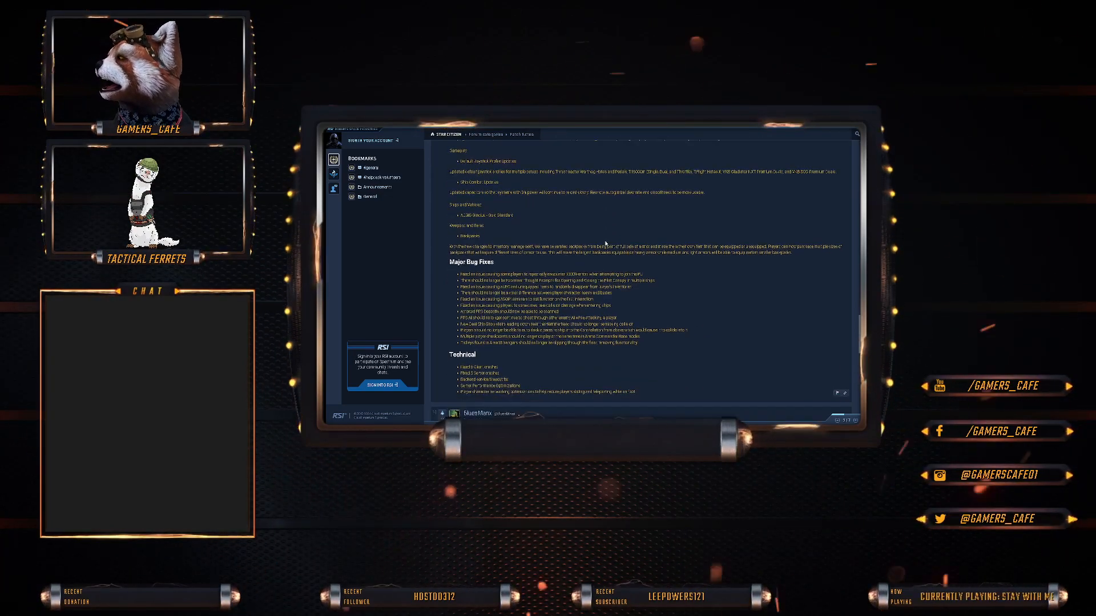